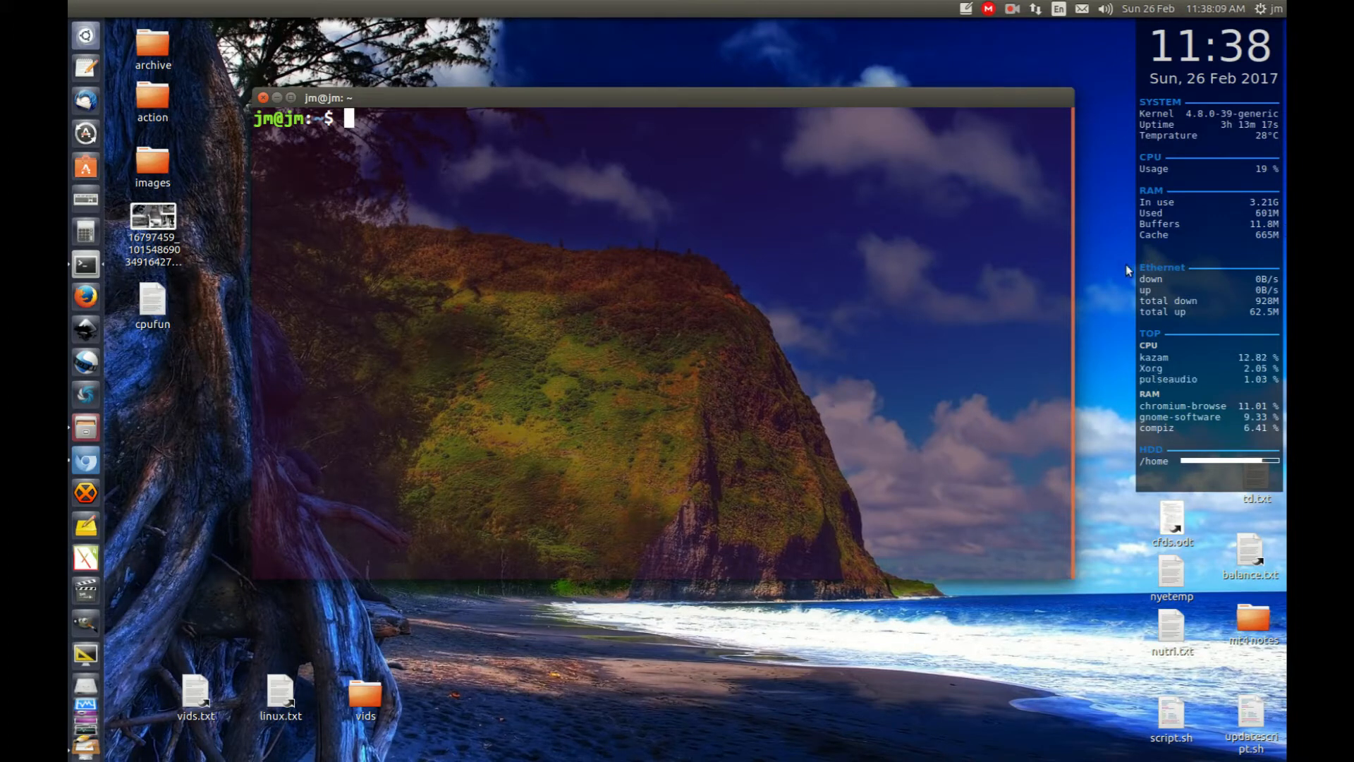
{"action": "mouse_move", "coordinate": [1244, 274]}
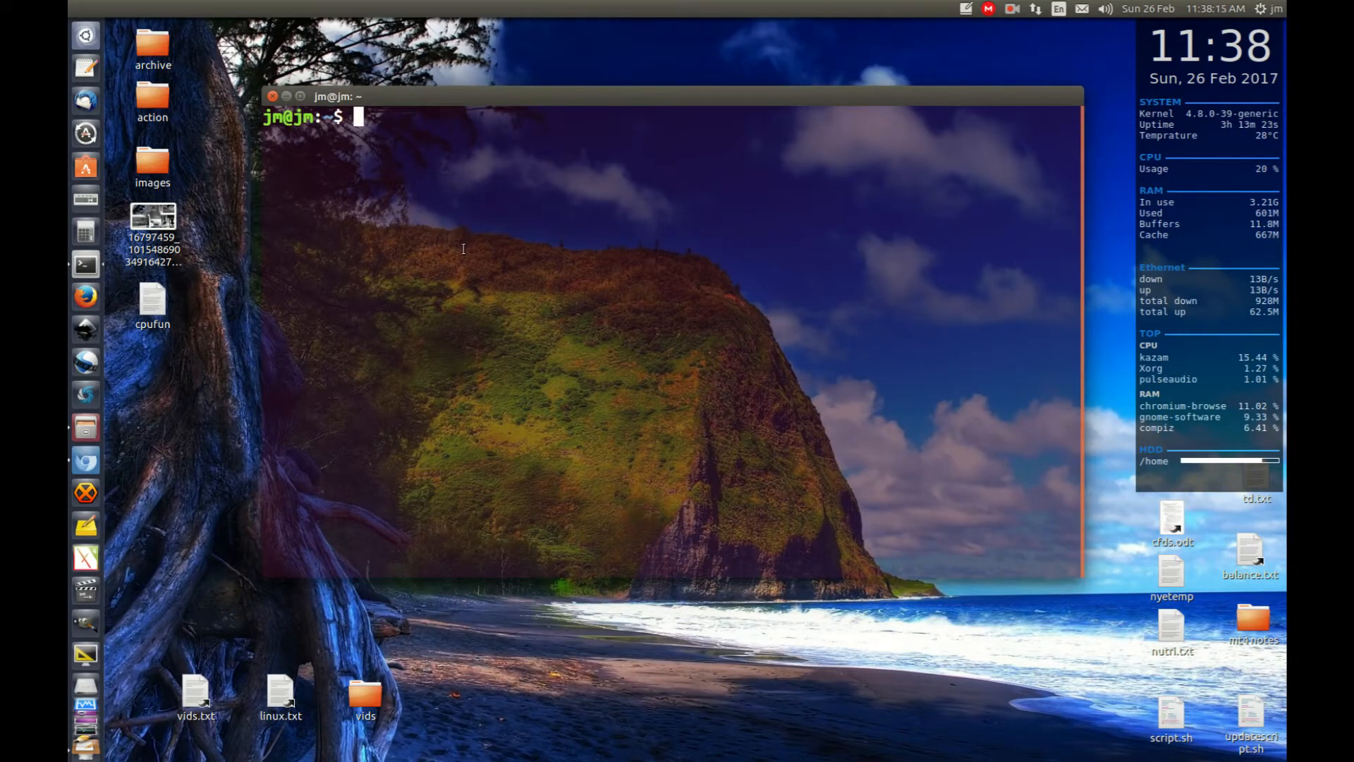
- Run nload to monitor enp3s0 traffic, then suspend it with Ctrl+Z
{"action": "type", "text": "nl"}
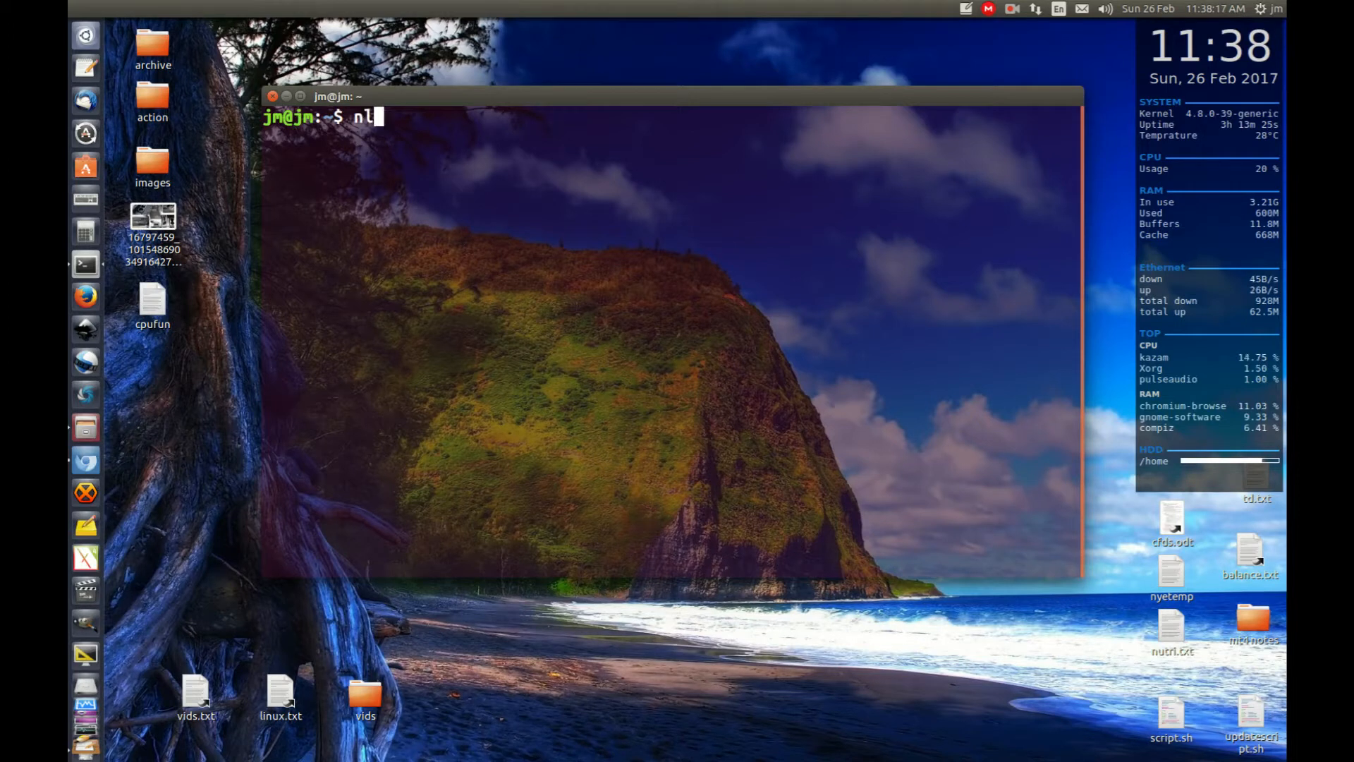
{"action": "key", "text": "Return"}
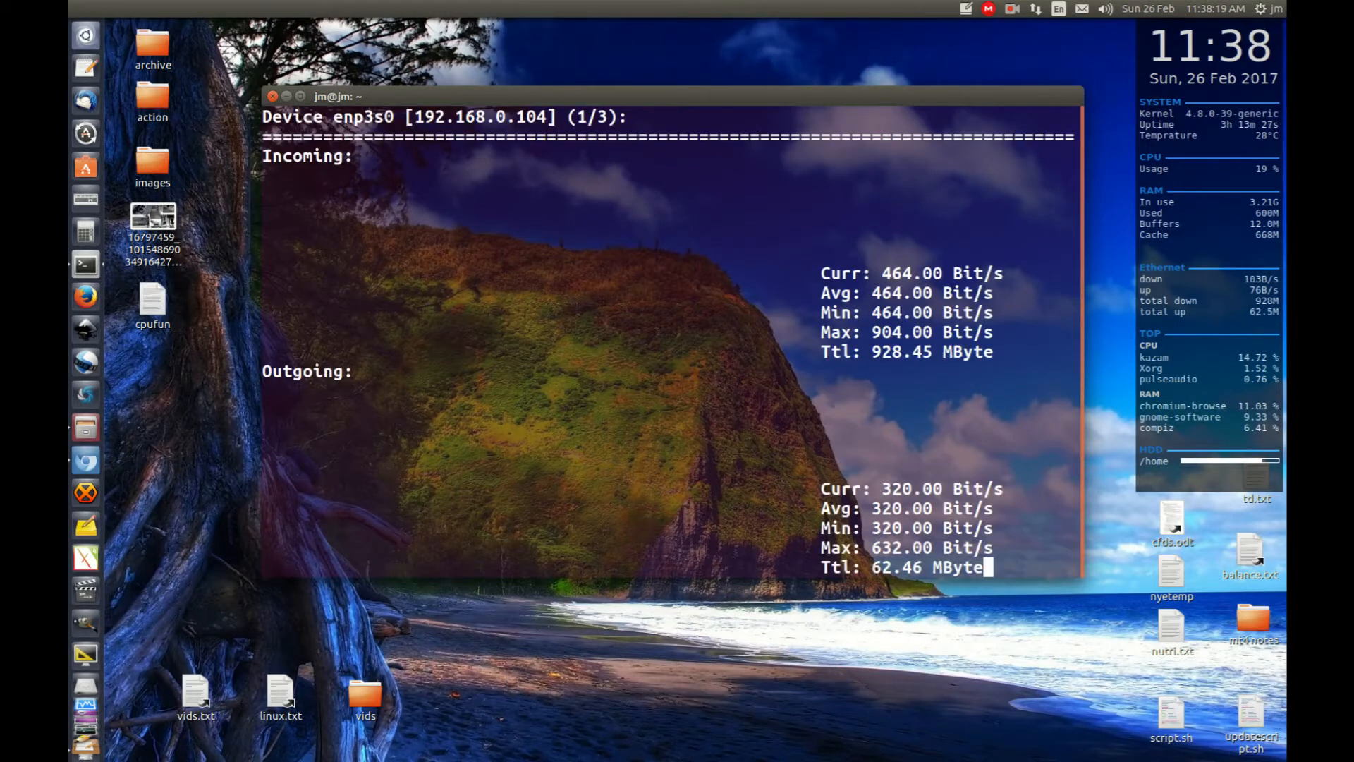
{"action": "key", "text": "ctrl+z"}
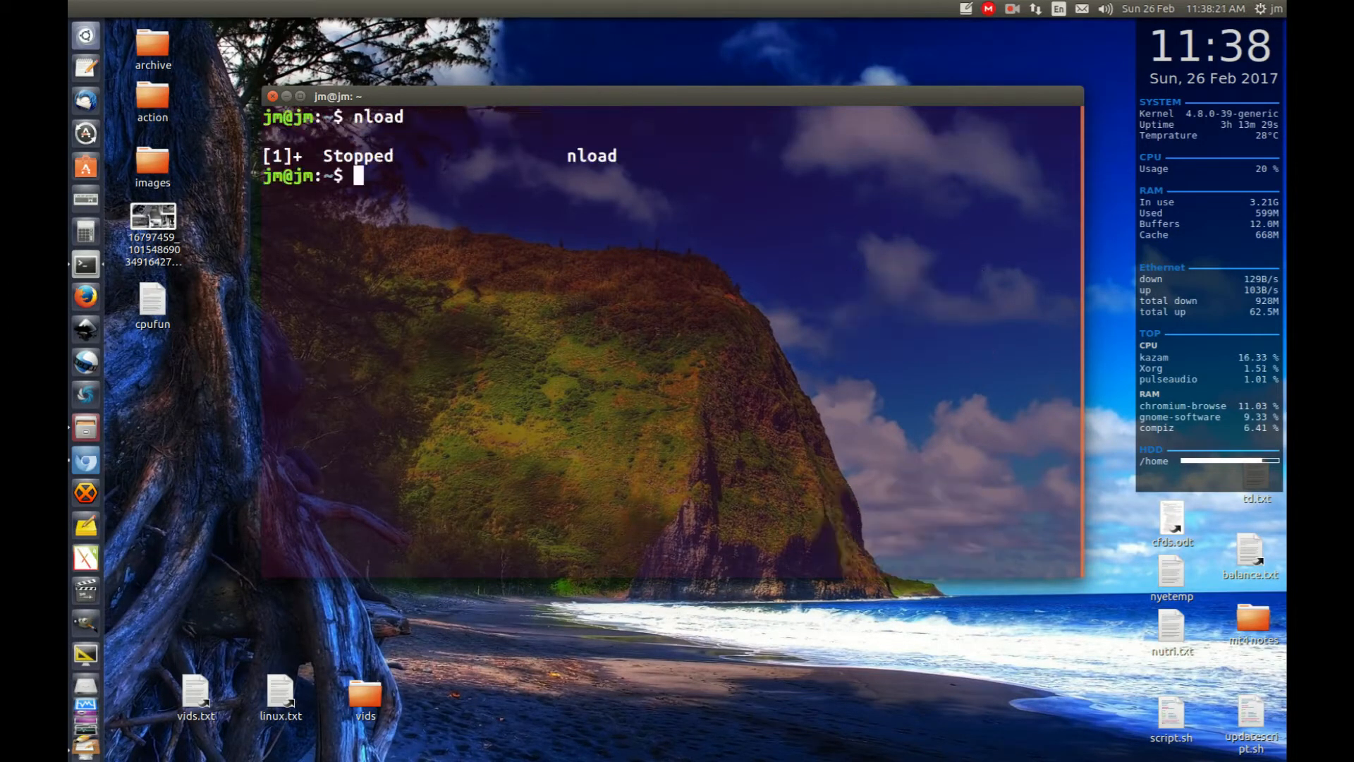
- Run 'sudo apt install nload -y' with the sudo password; nload is already newest
{"action": "type", "text": "sudo"}
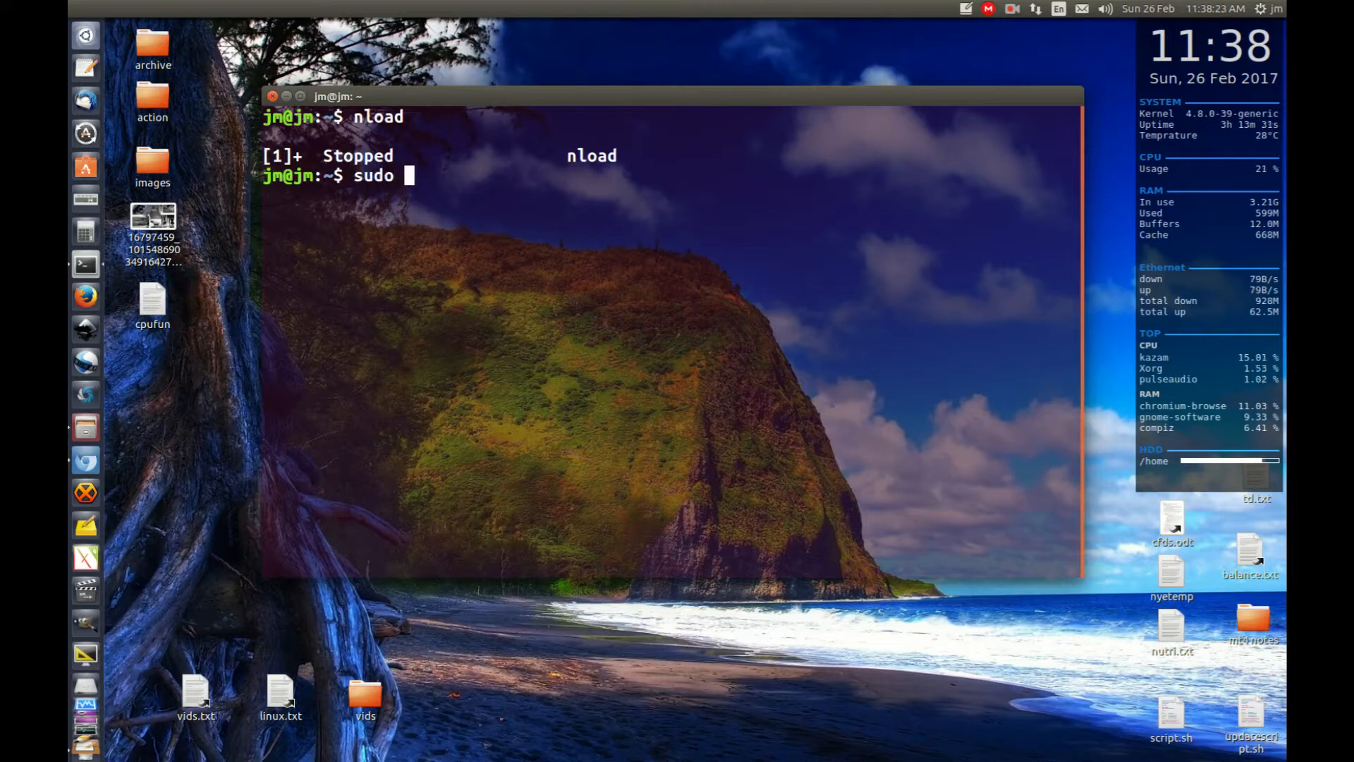
{"action": "type", "text": "apt install"}
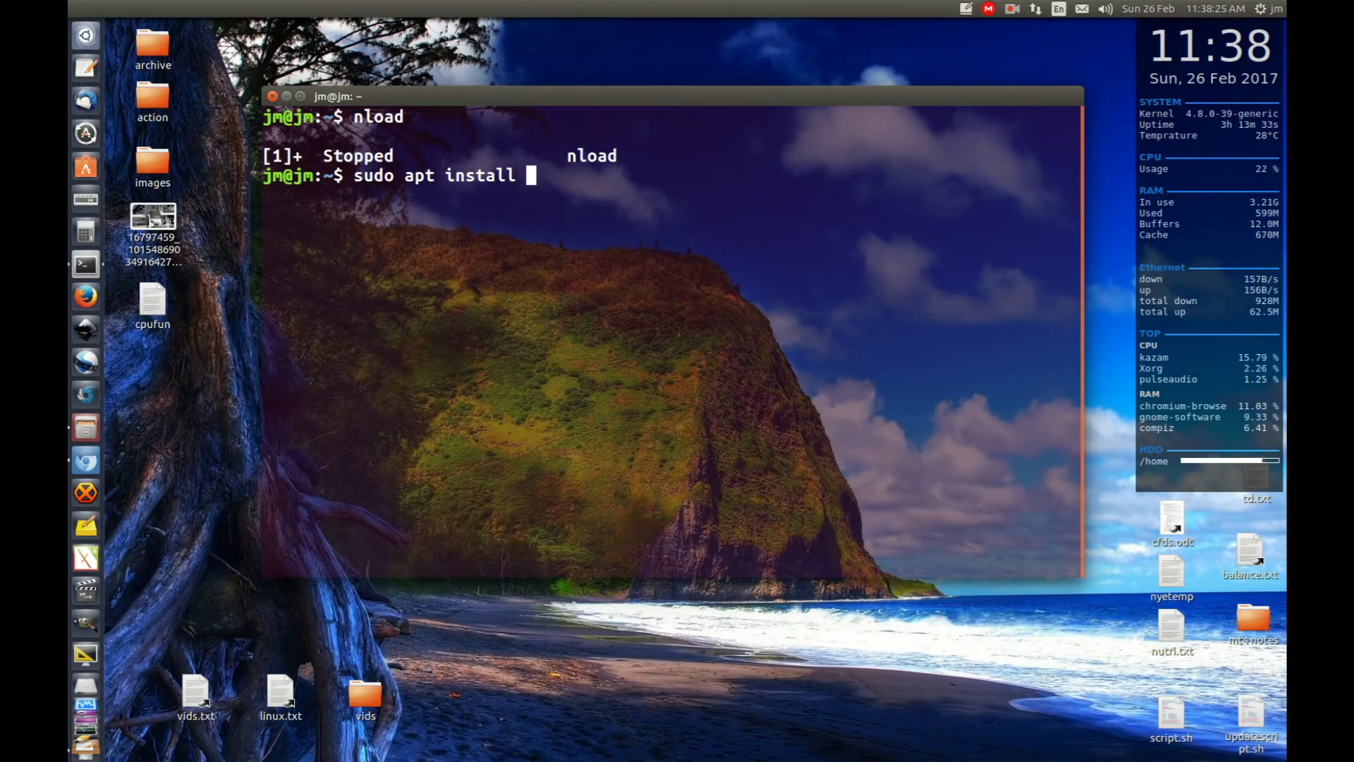
{"action": "type", "text": "nload -"}
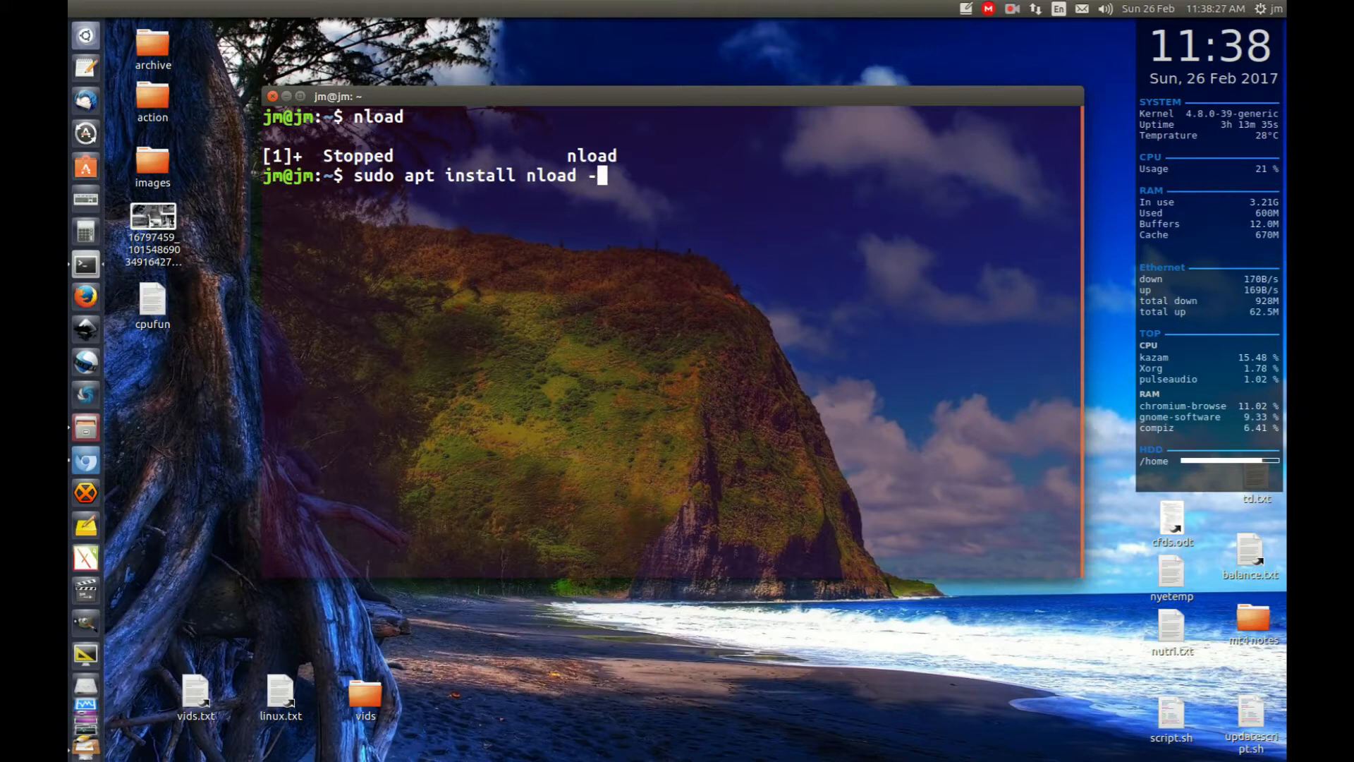
{"action": "key", "text": "Return"}
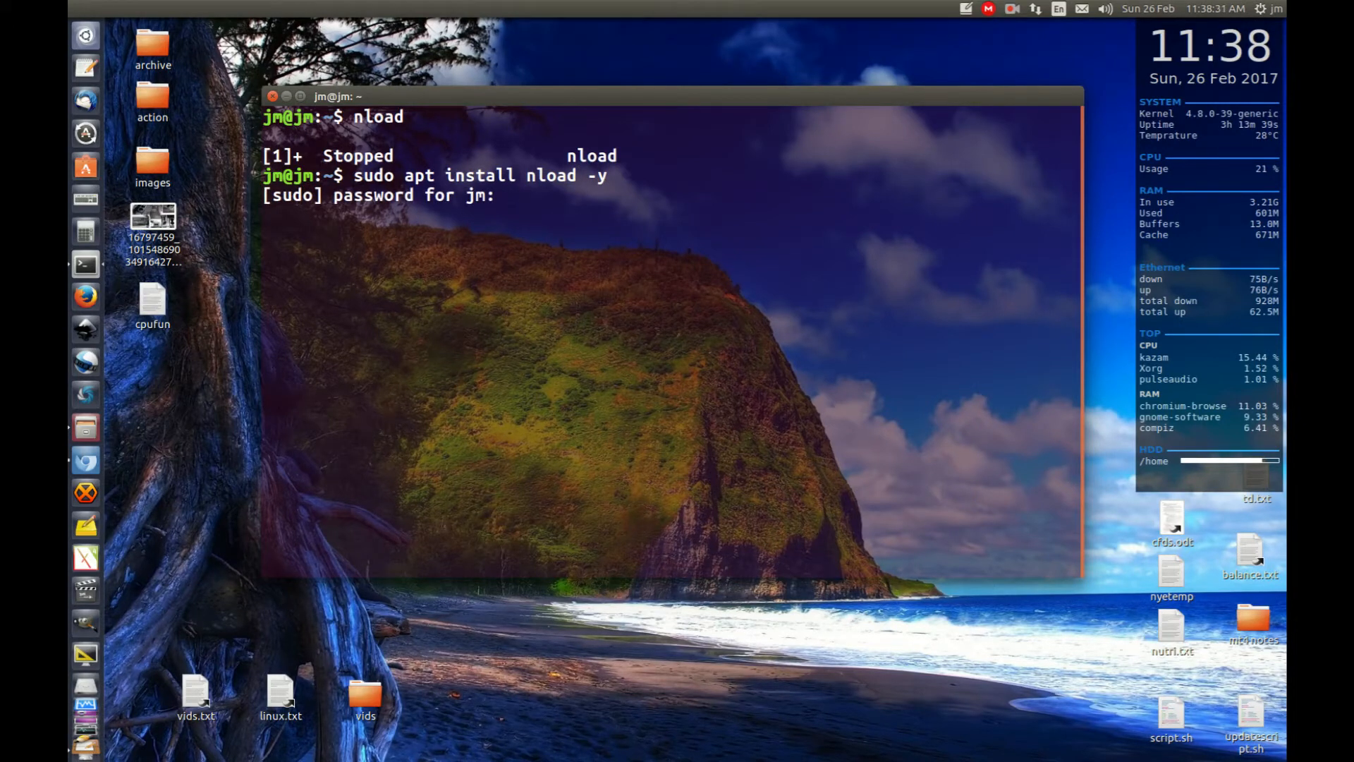
{"action": "key", "text": "Return"}
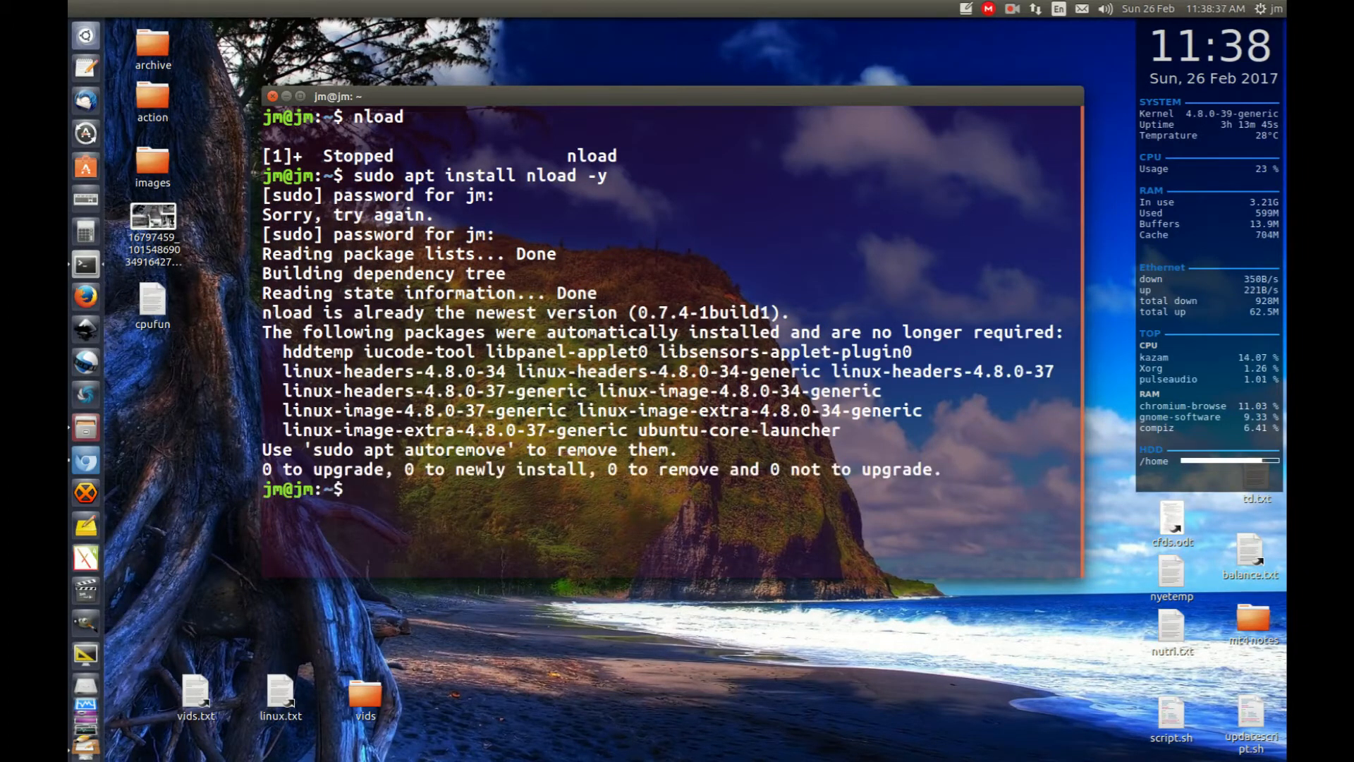
{"action": "type", "text": "cler"}
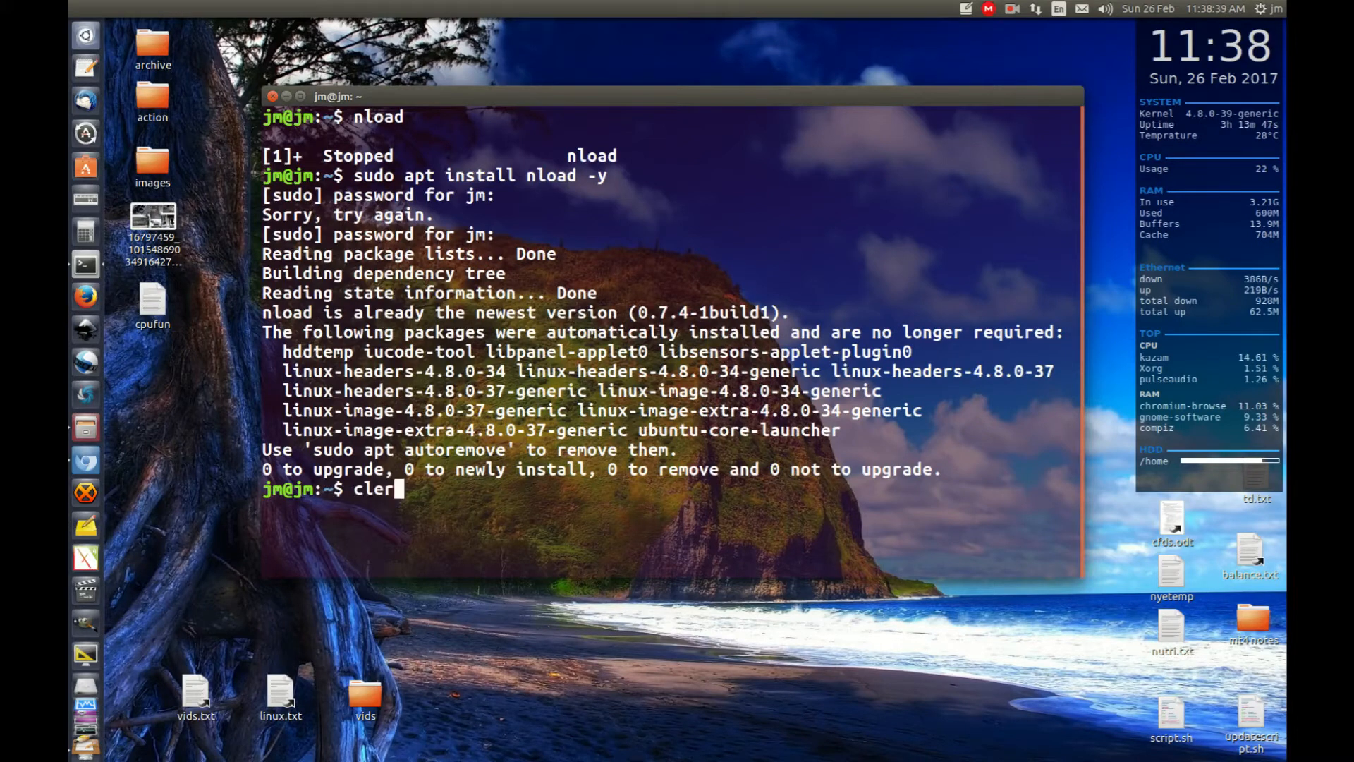
- Run the misspelled 'cler' command
{"action": "key", "text": "Return"}
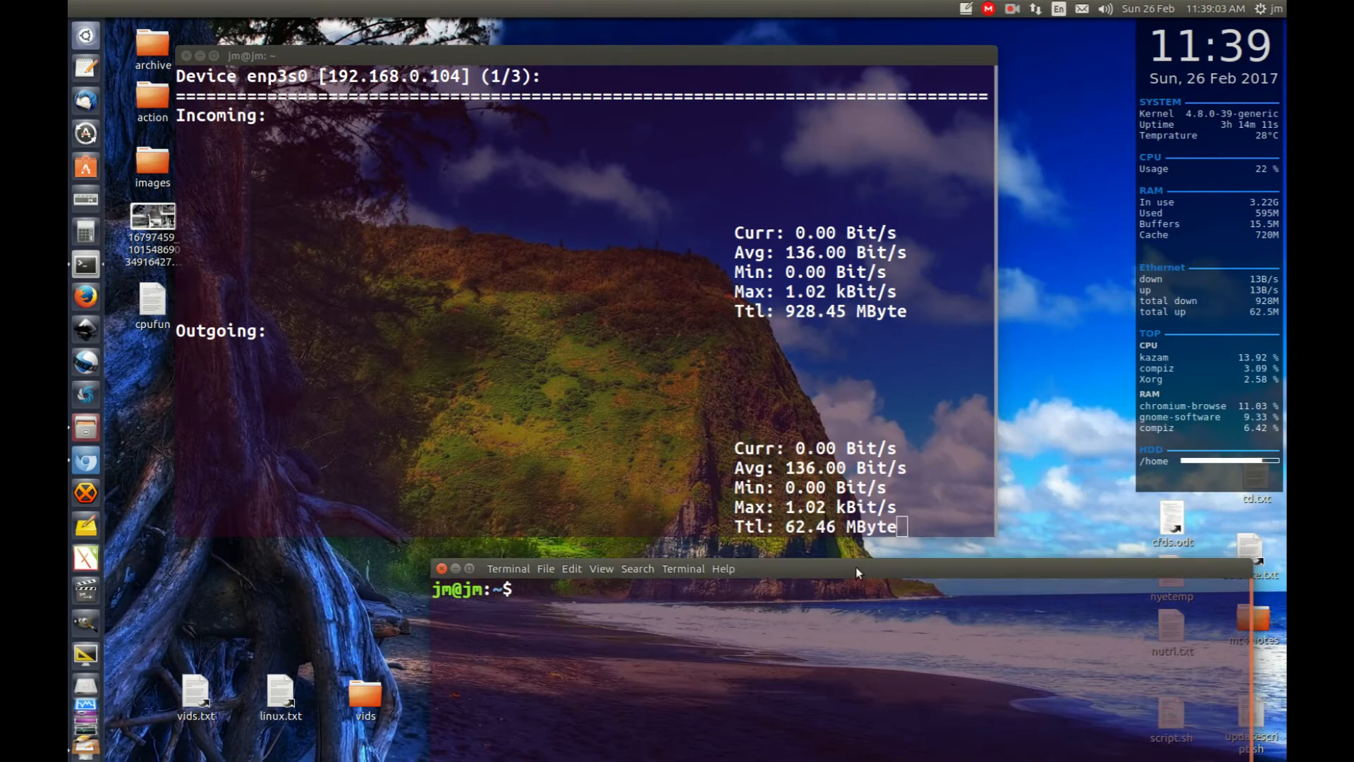
- Run 'wget youtube.com' in the second terminal, saving index.html.6
{"action": "type", "text": "su"}
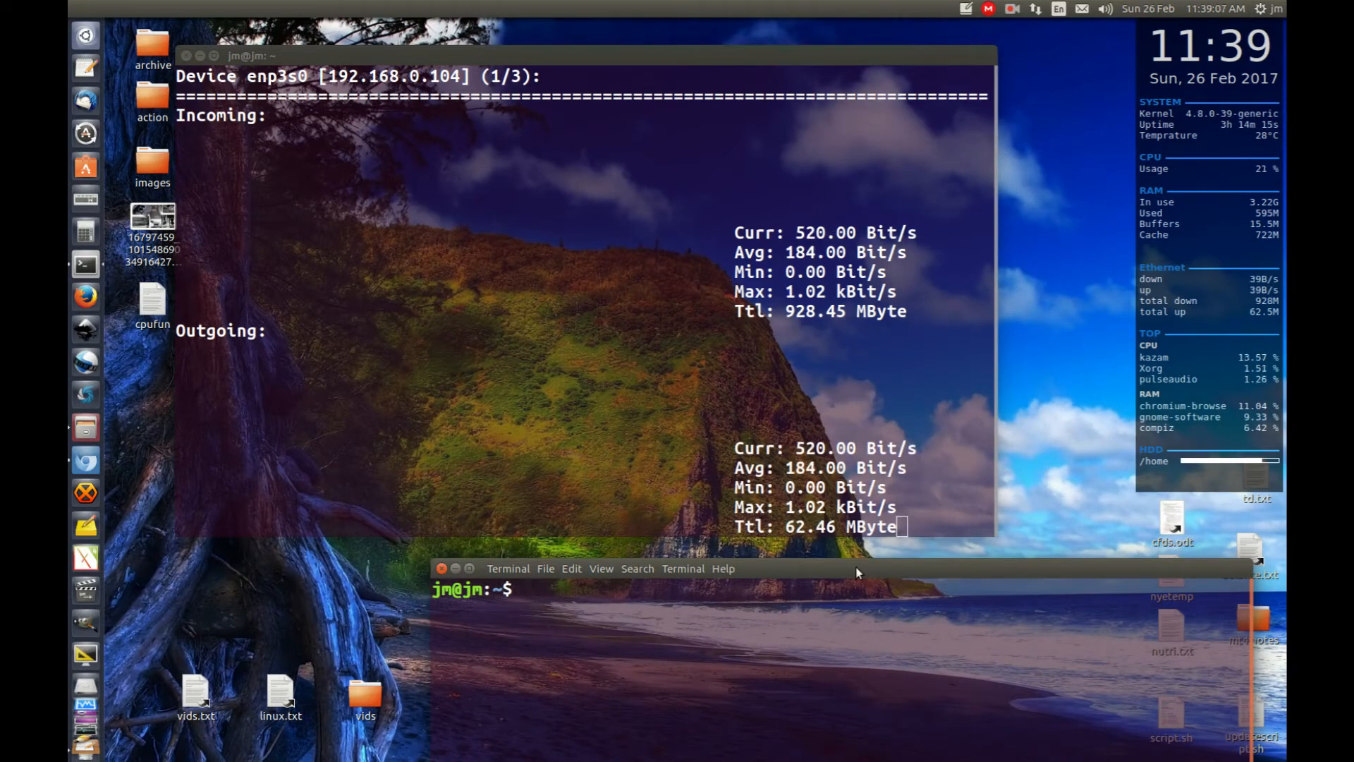
{"action": "type", "text": "wget"}
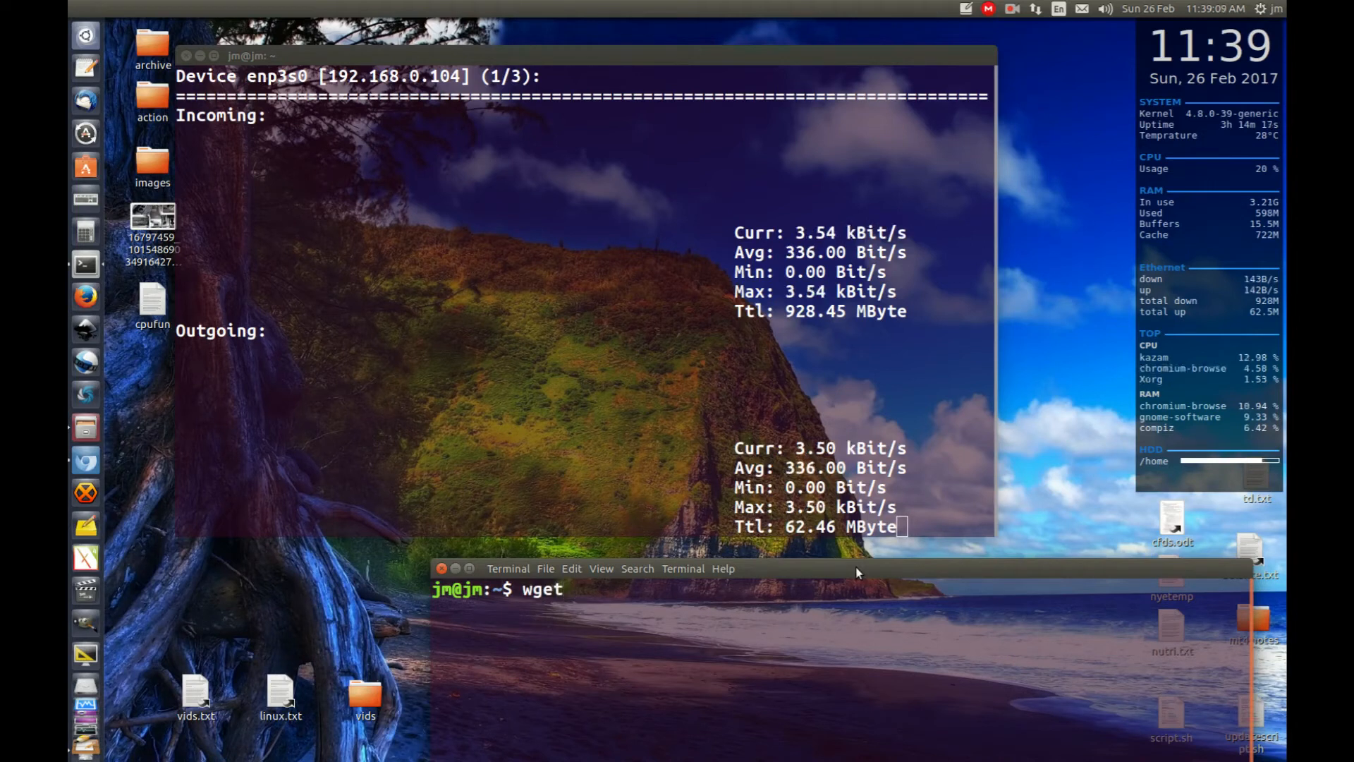
{"action": "type", "text": "youtube"}
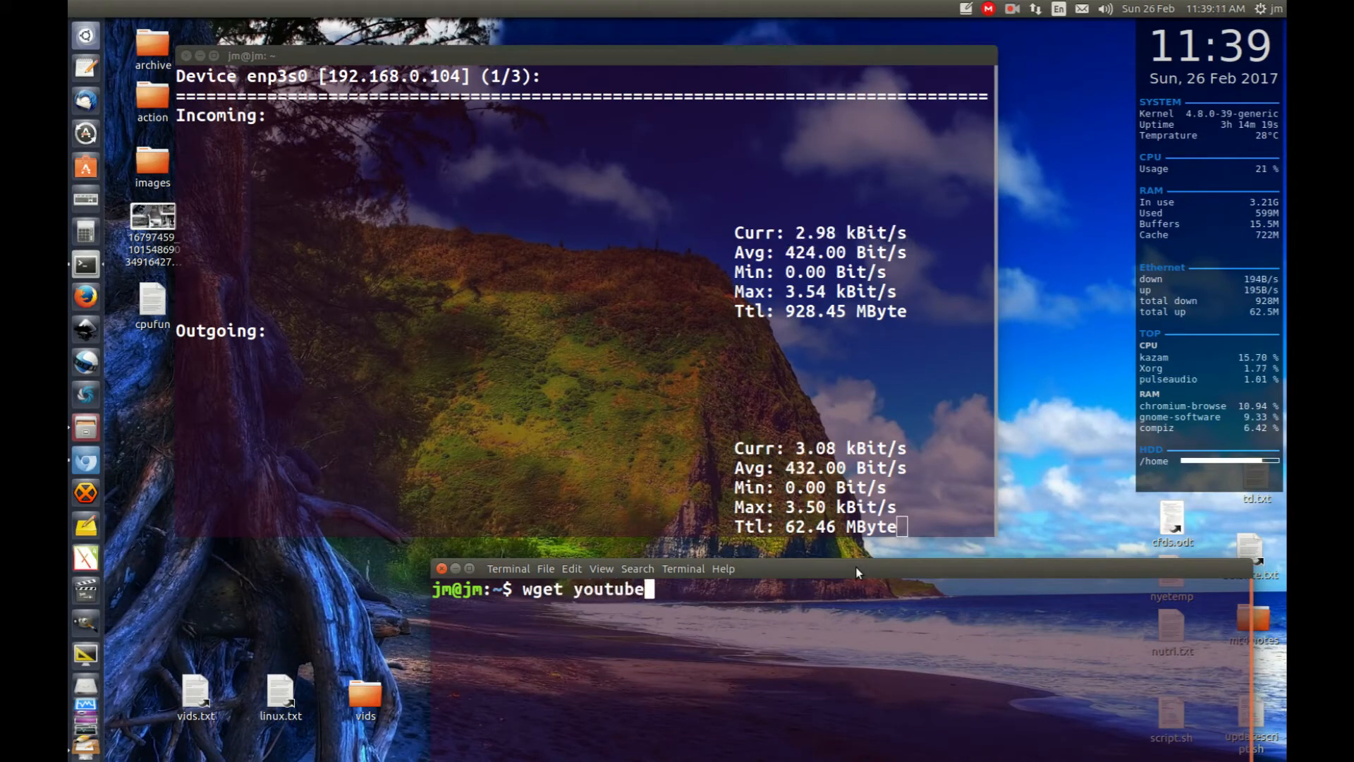
{"action": "key", "text": "Return"}
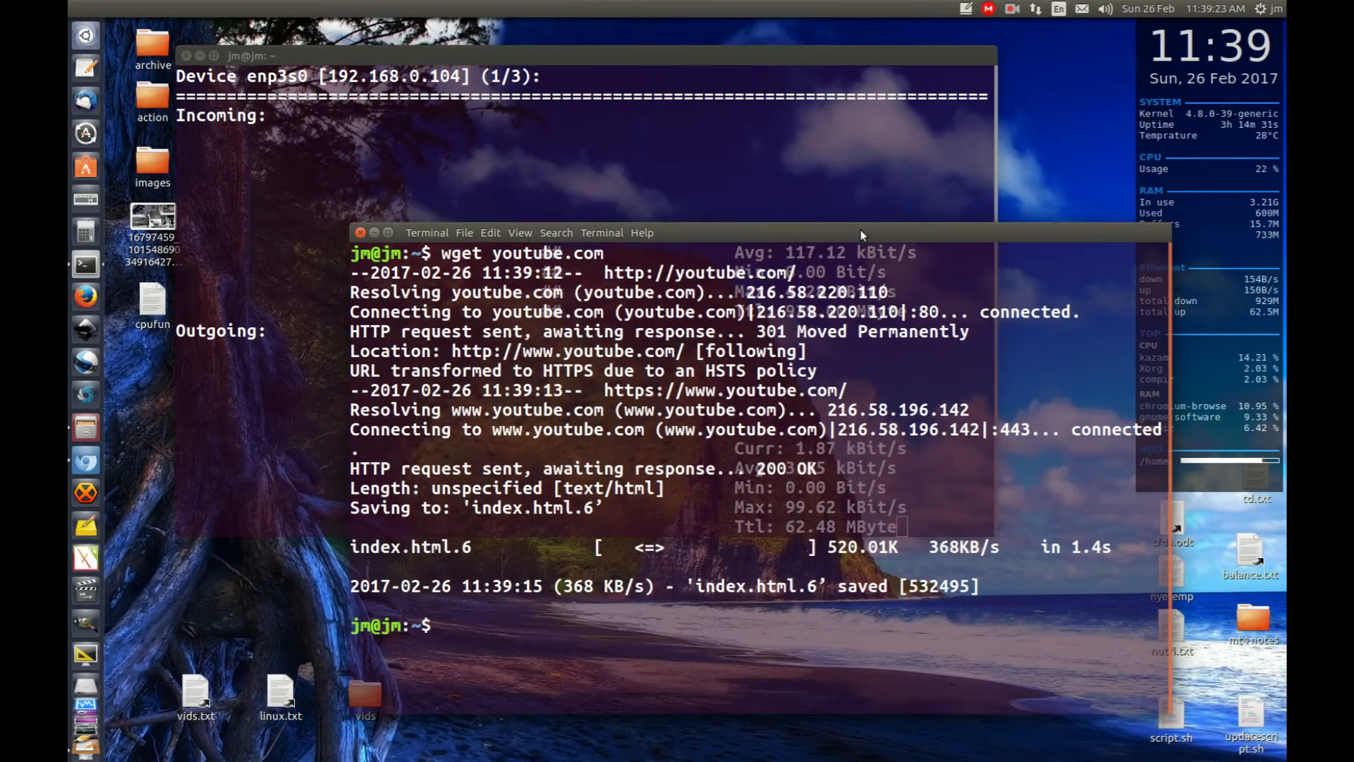
- Start wget downloading 385H.jpg from the Dropbox link (aedm0ya3f76y7l9/385H.jpg?dl=1)
{"action": "type", "text": "wget youtube.com"}
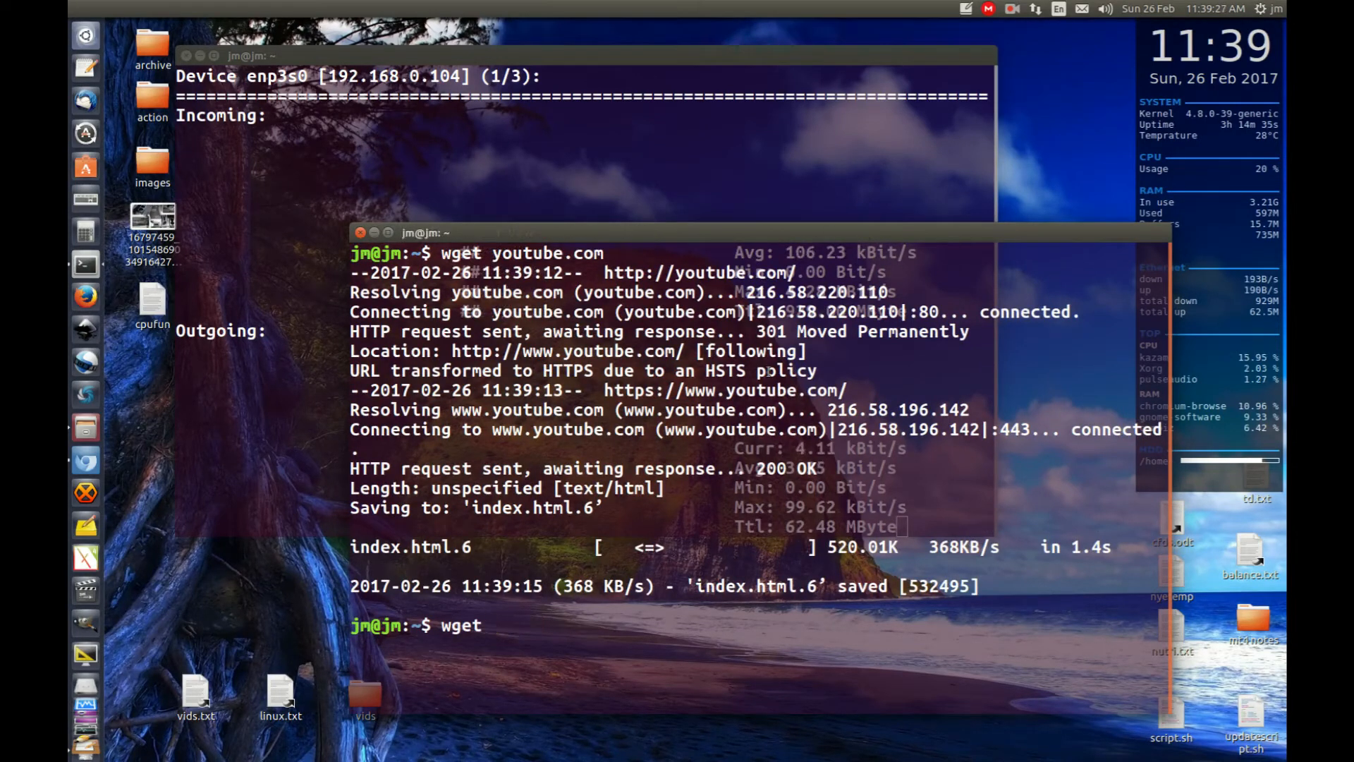
{"action": "type", "text": "https://www.dropbox.com/s/aedm0ya3f76y7l9/385H.jpg?dl=1"}
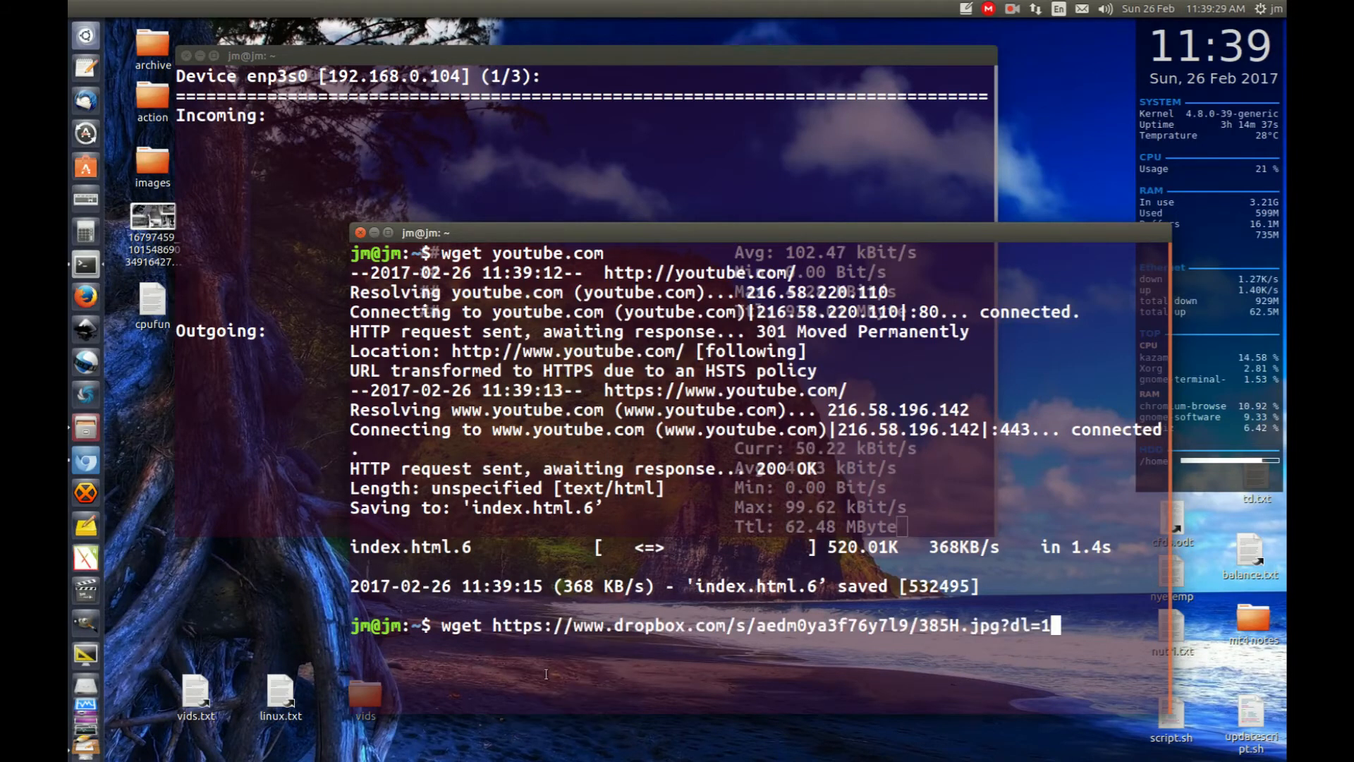
{"action": "key", "text": "Return"}
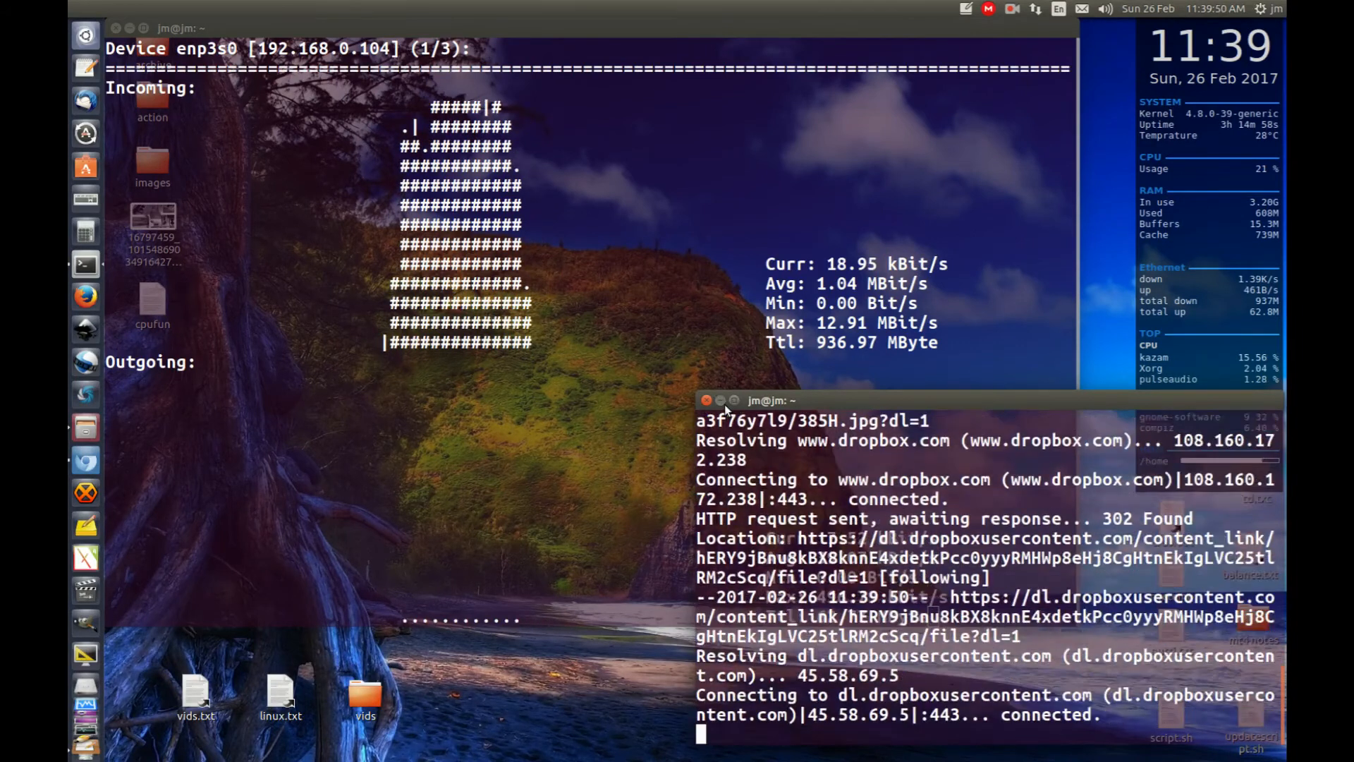
- Focus the nload monitor window
{"action": "left_click", "coordinate": [707, 400]}
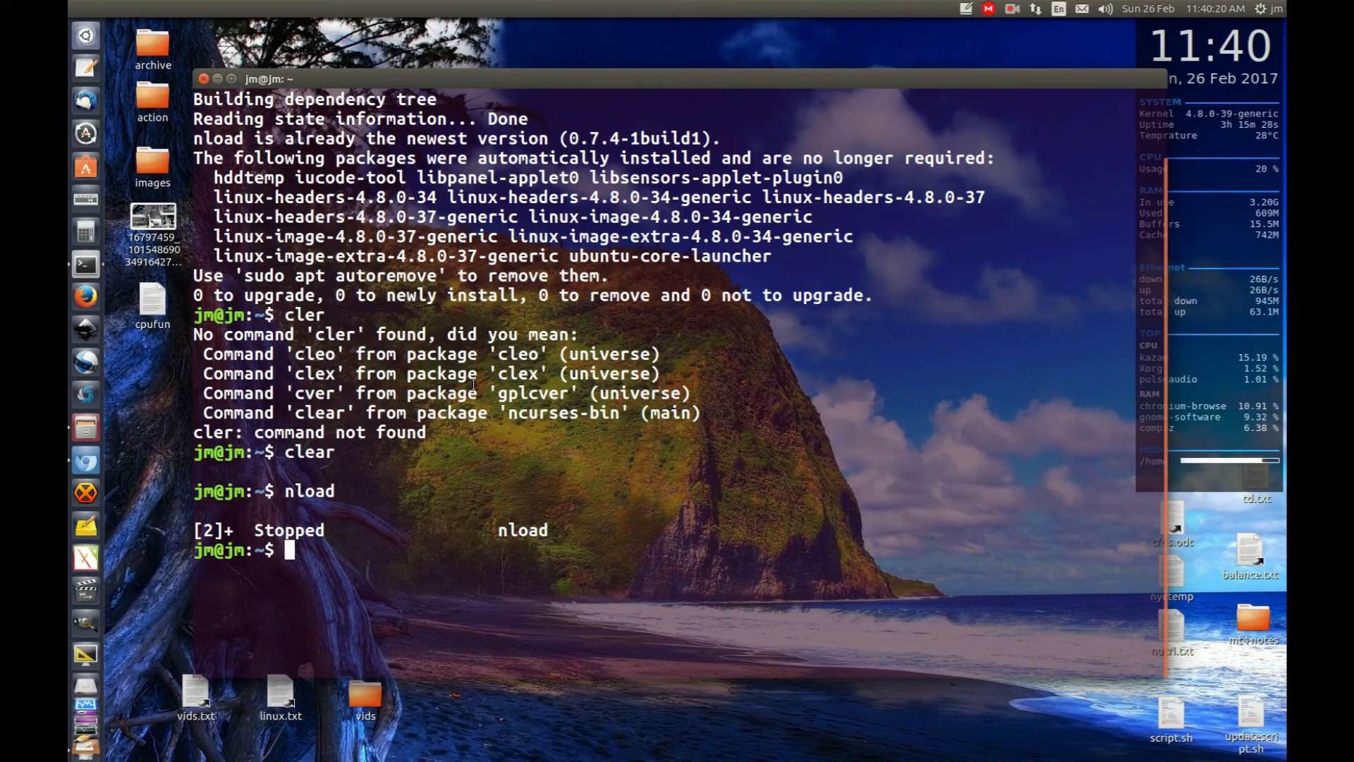
- Run ifconfig and select the enp3s0 interface name (192.168.0.104) in the output
{"action": "type", "text": "ifcon"}
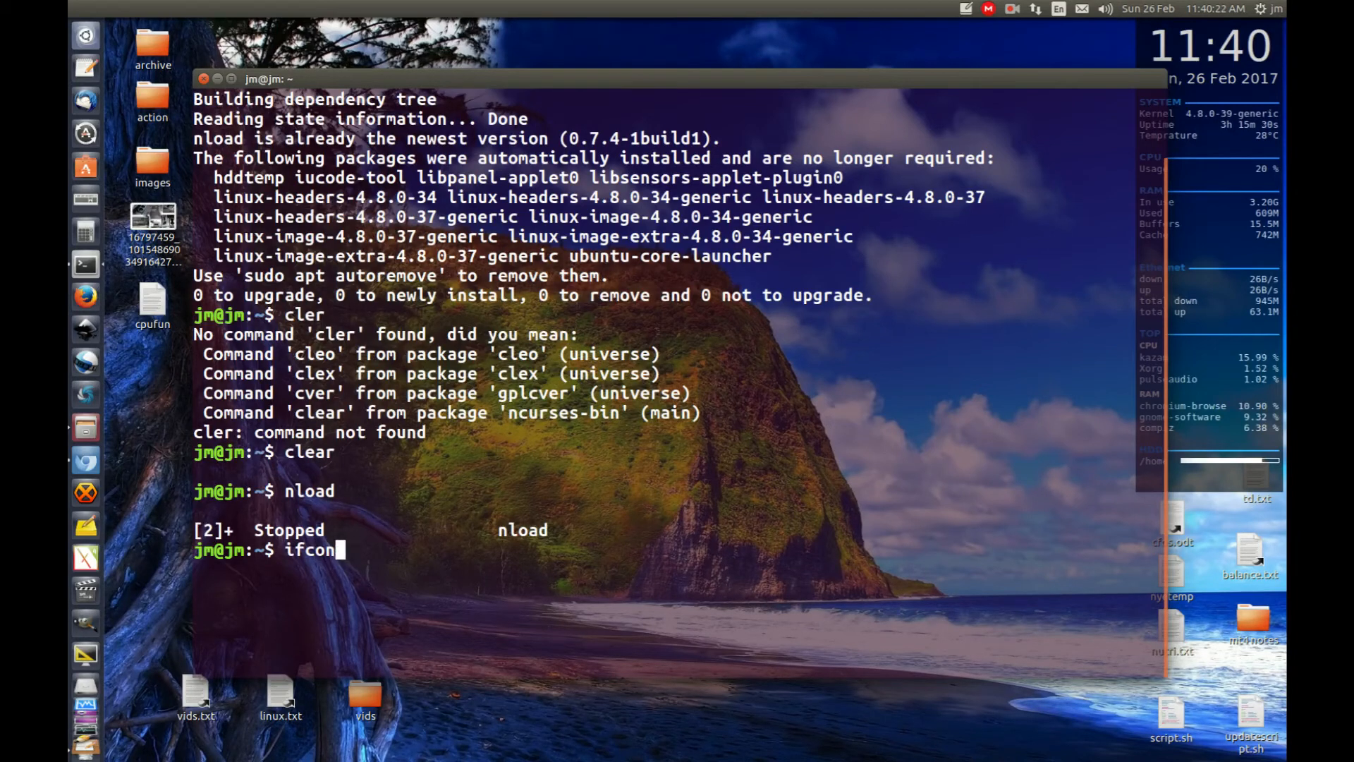
{"action": "key", "text": "Return"}
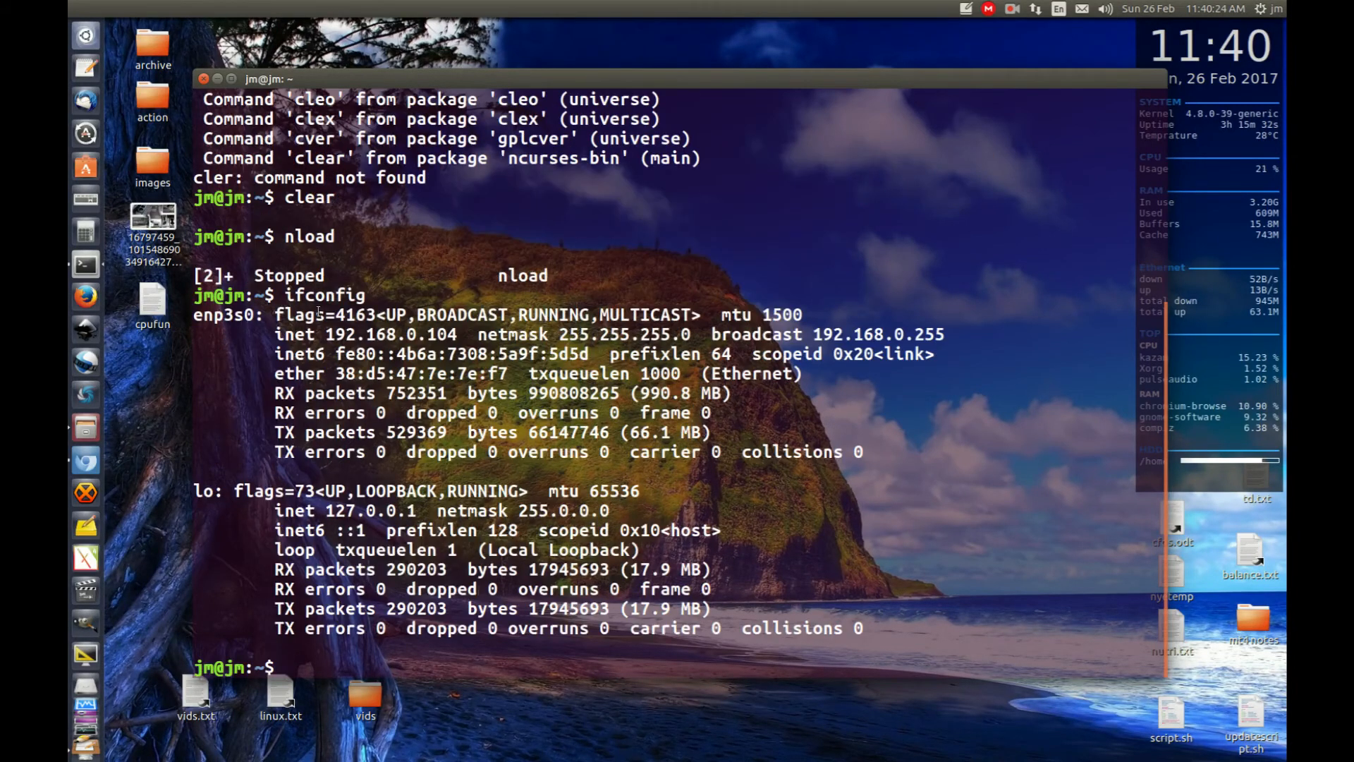
{"action": "double_click", "coordinate": [222, 314]}
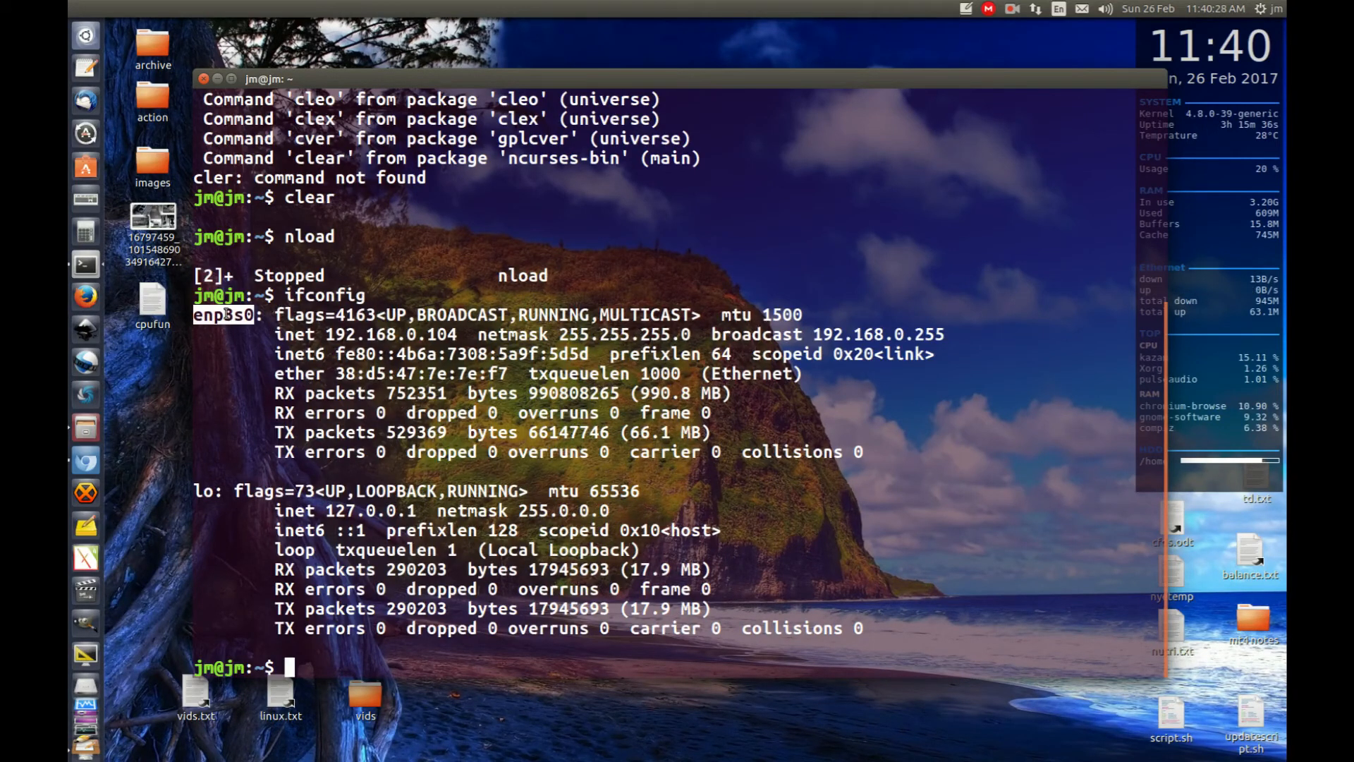
{"action": "type", "text": "nl"}
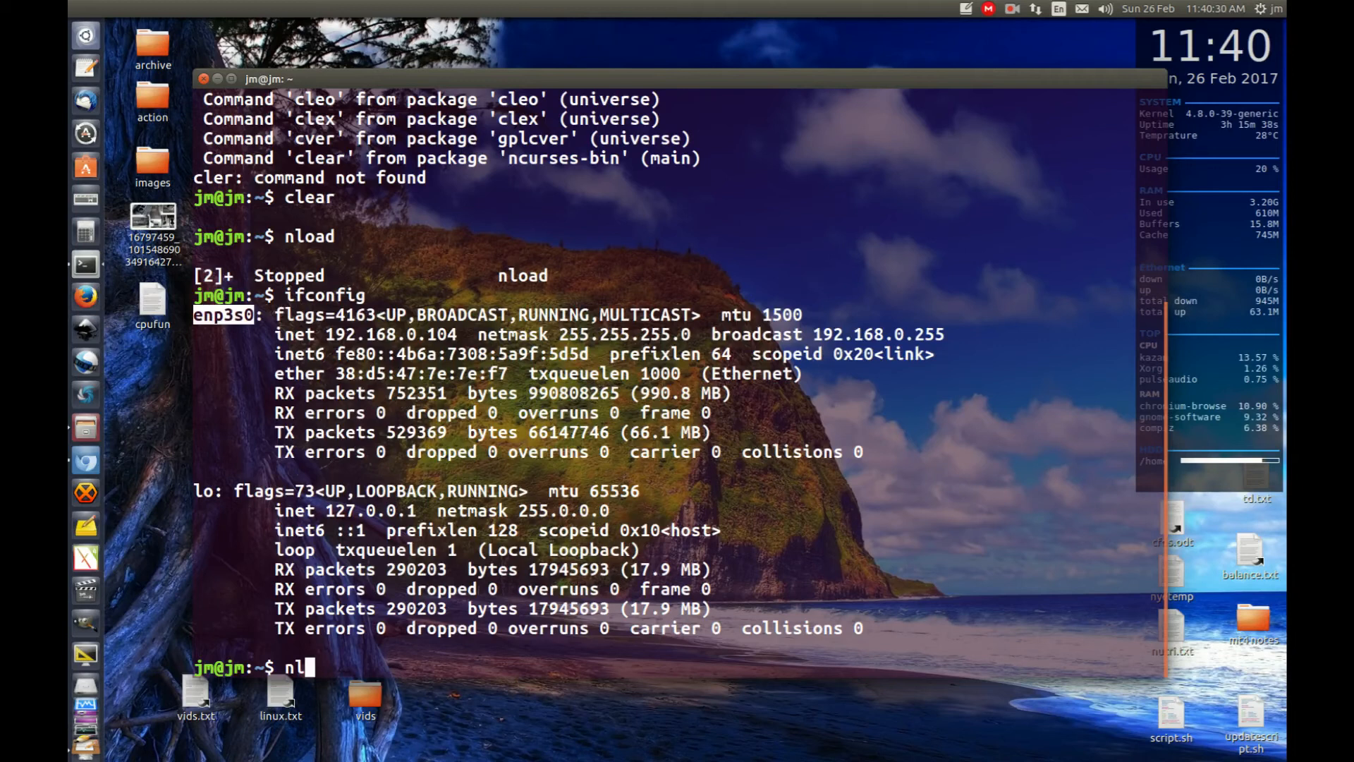